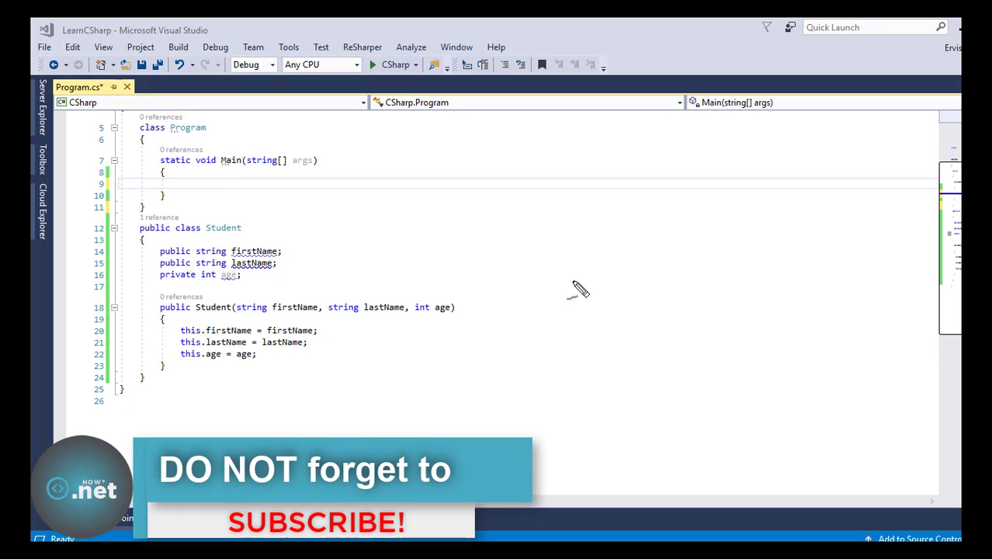
mouse_move(408, 233)
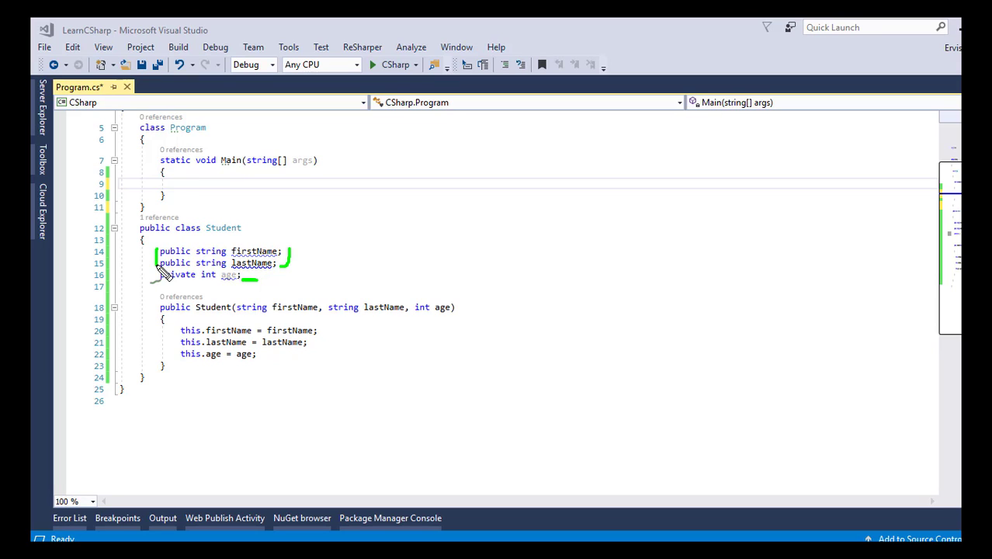
mouse_move(189, 126)
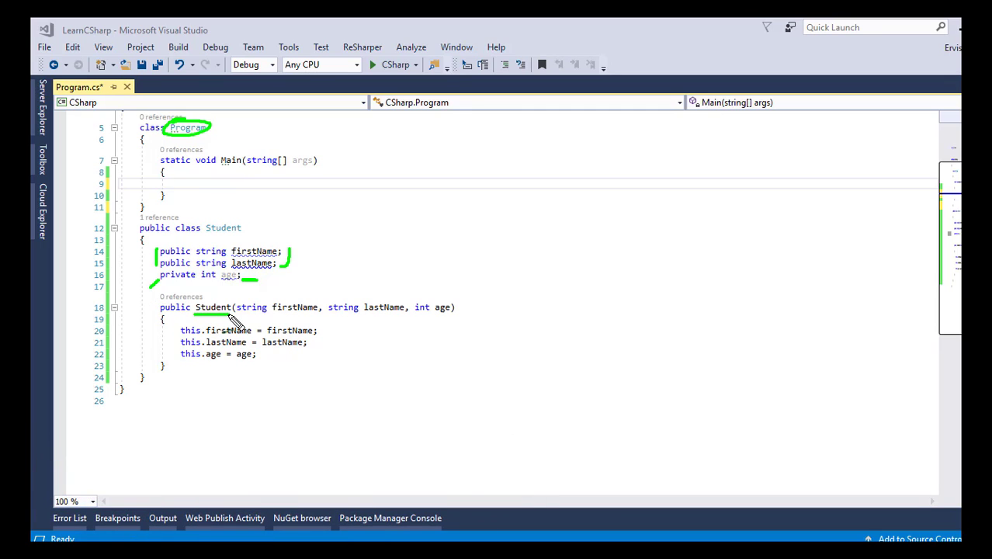
mouse_move(489, 93)
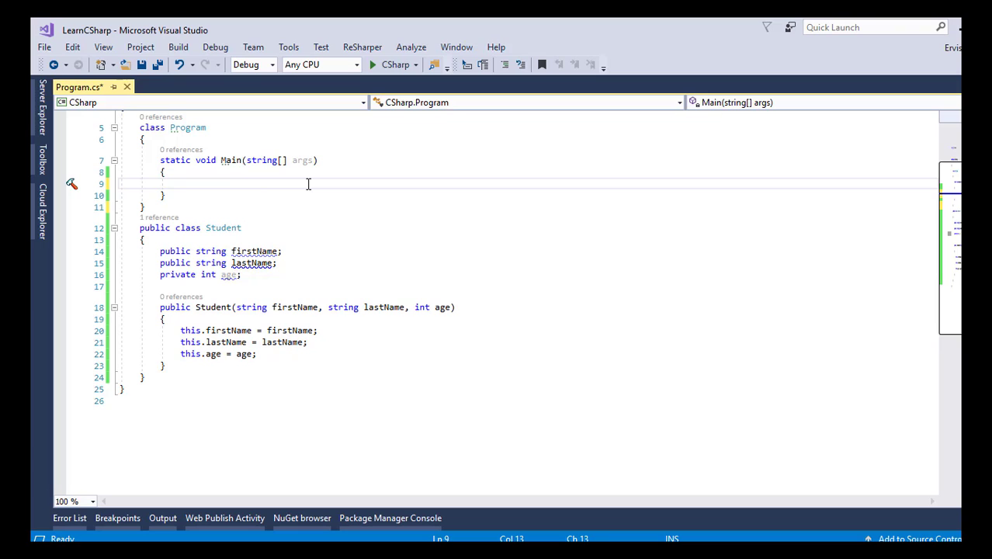
- In Main, create Student student = new Student("John","Smith",20) and add a blank line
type("S")
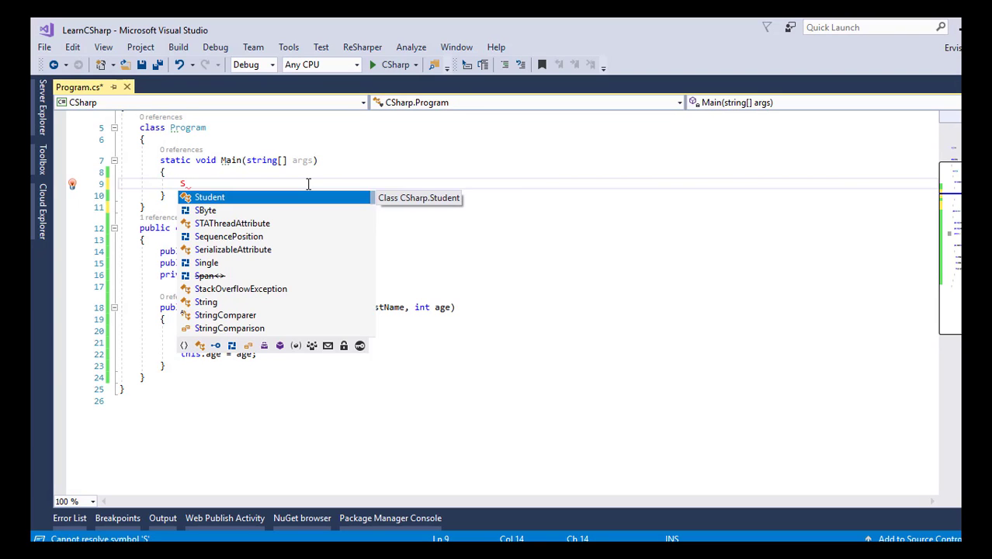
type("tudent student = new Student(\"\");")
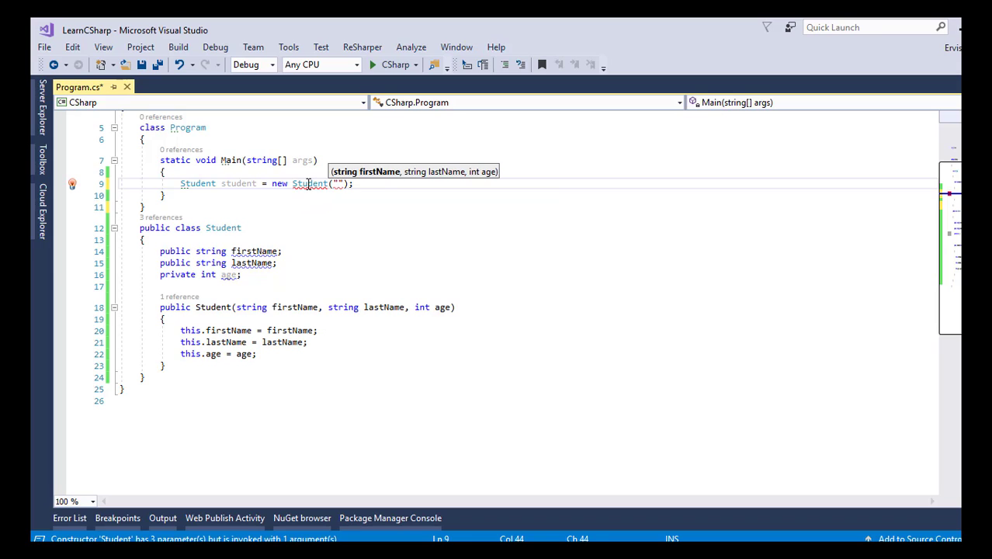
type("John\",\"Smith\",20")
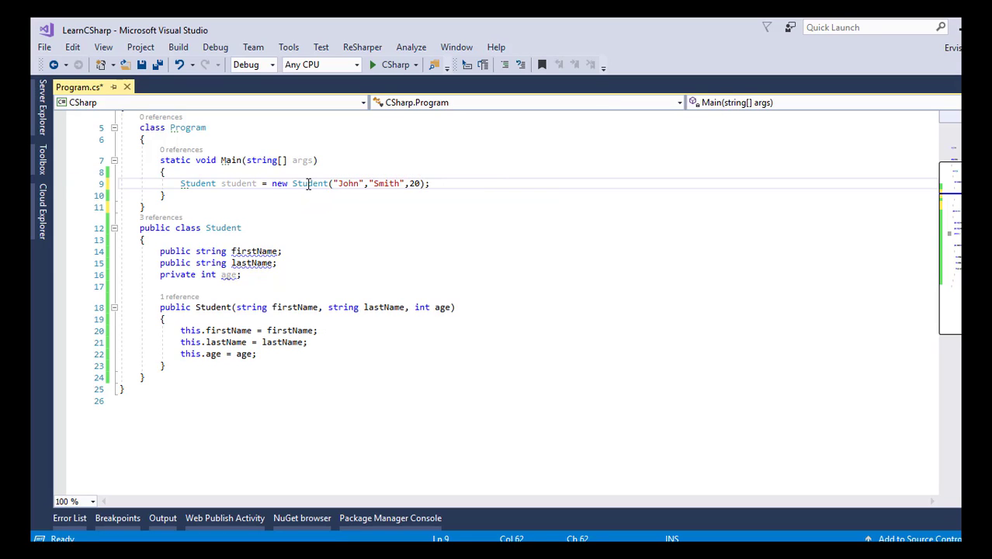
key("Enter")
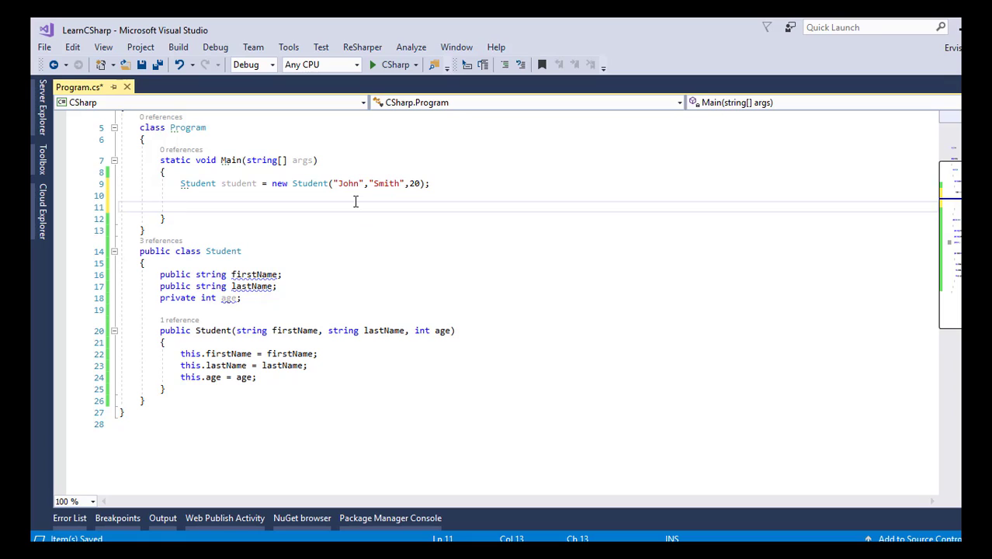
- Add Console.WriteLine lines printing "First Name -", "Last Name -" and "Age -" for the student
type("c")
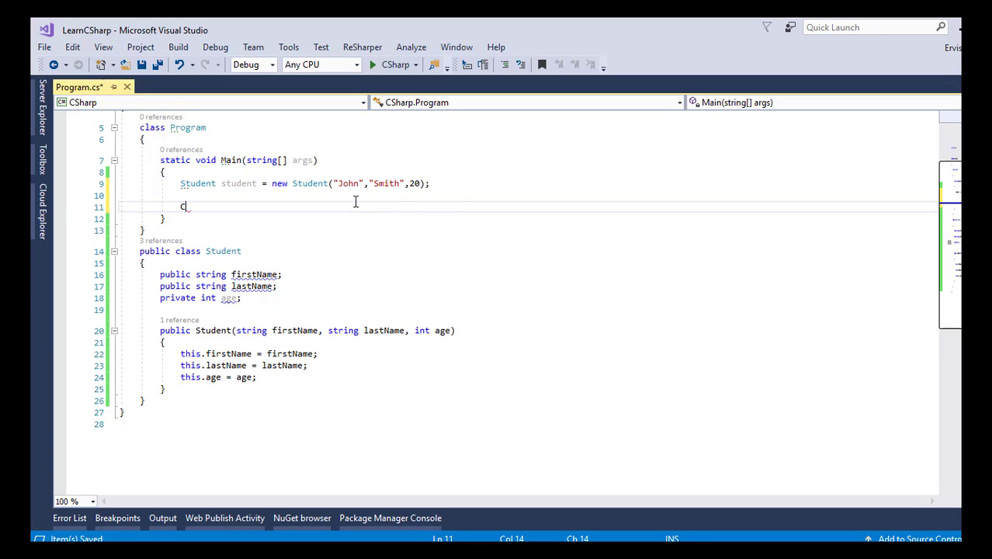
type("onsole.WriteLine($\"First Name - {student.firstName}\");")
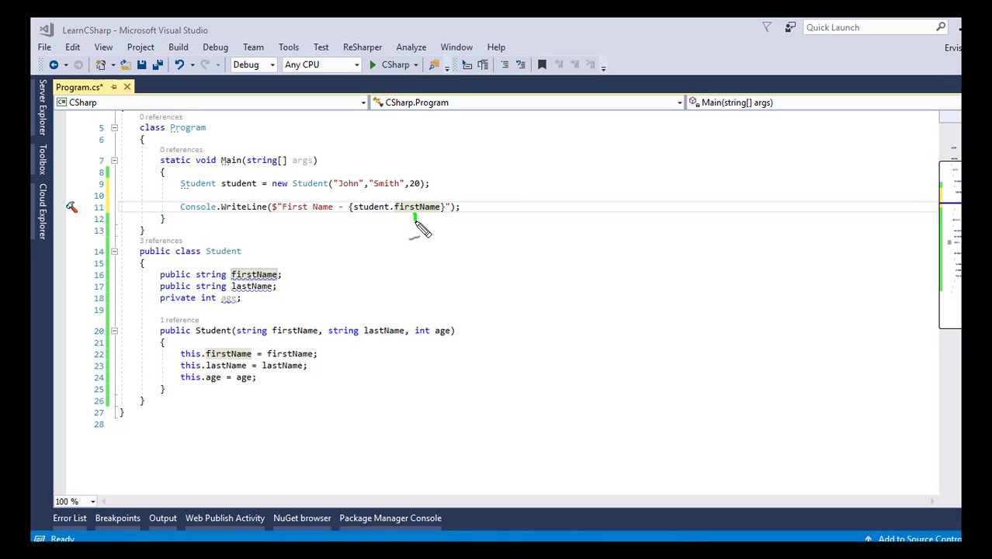
mouse_move(237, 189)
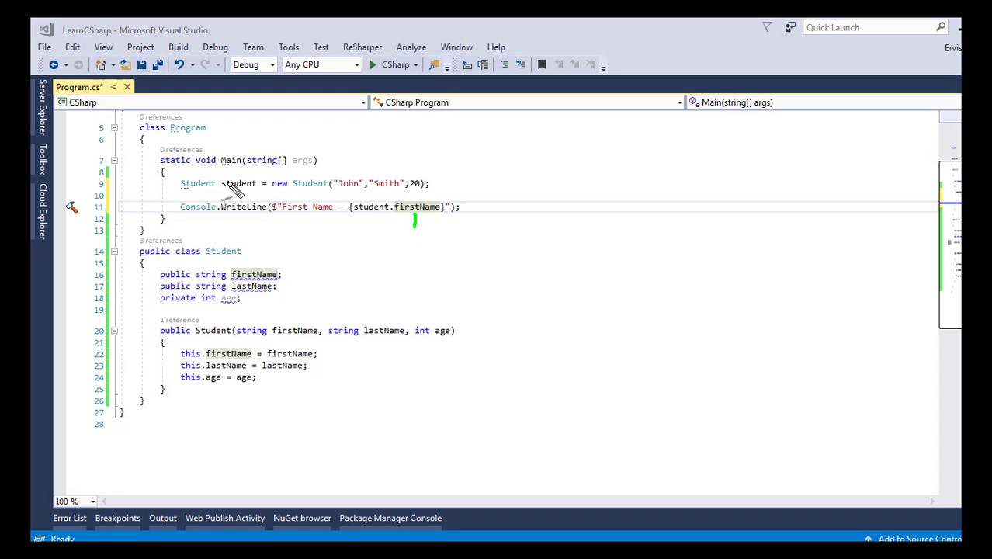
double_click(239, 183)
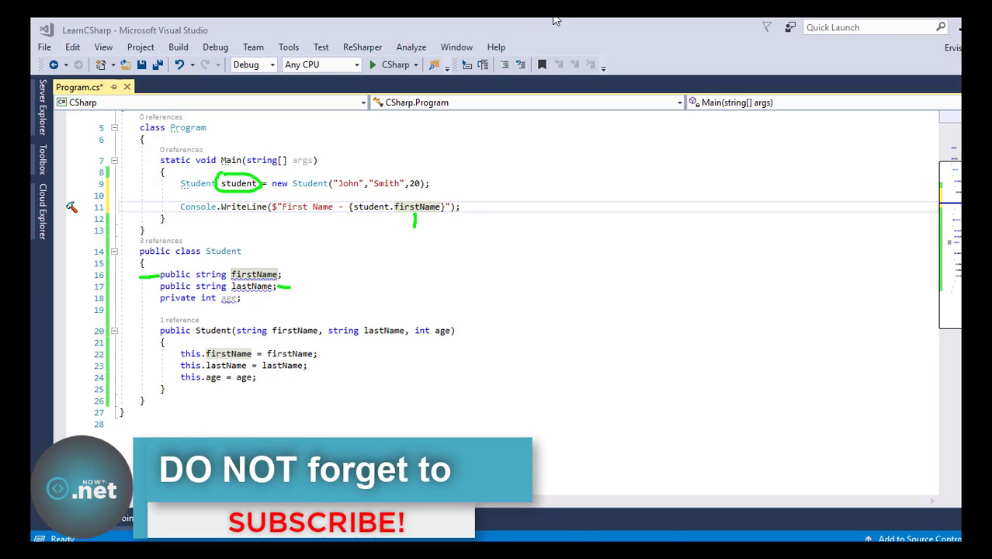
type("Console.WriteLine($\"Last Name - {student.lastName}\");")
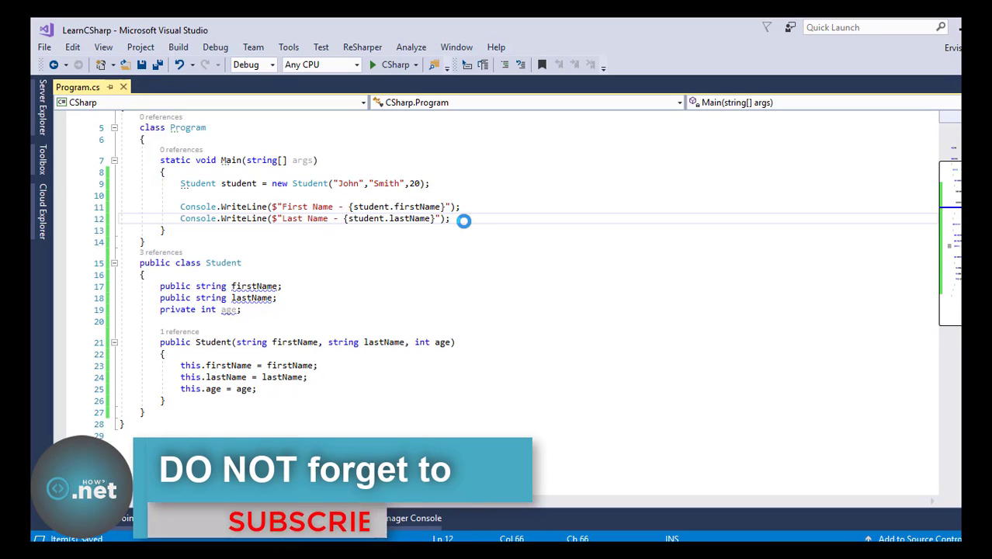
type("Console.WriteLine($\"Age - {student}\");")
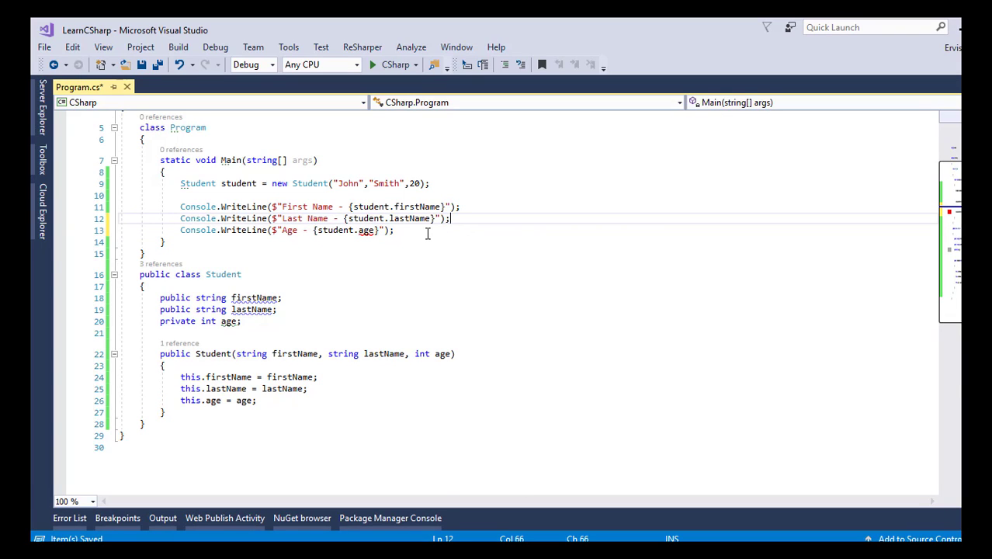
mouse_move(367, 229)
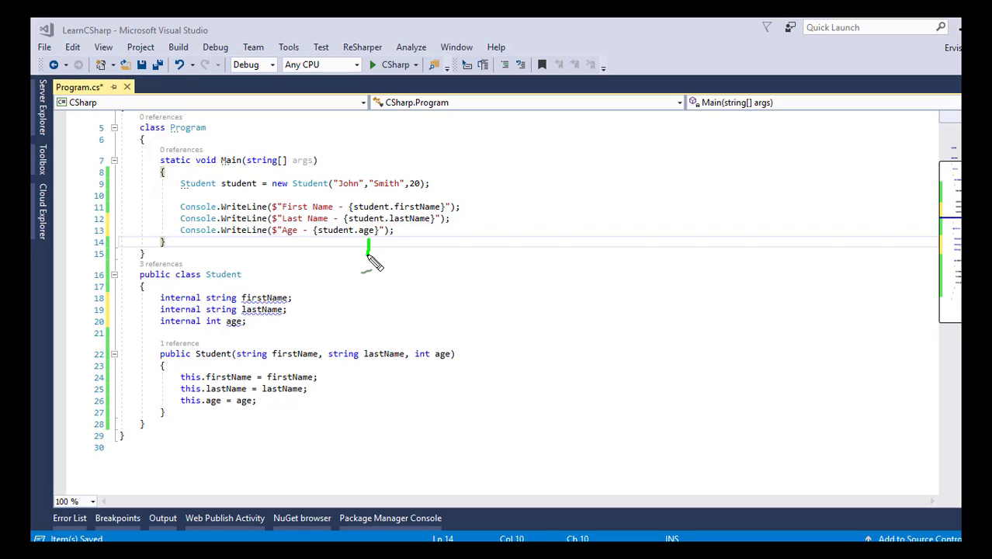
mouse_move(327, 136)
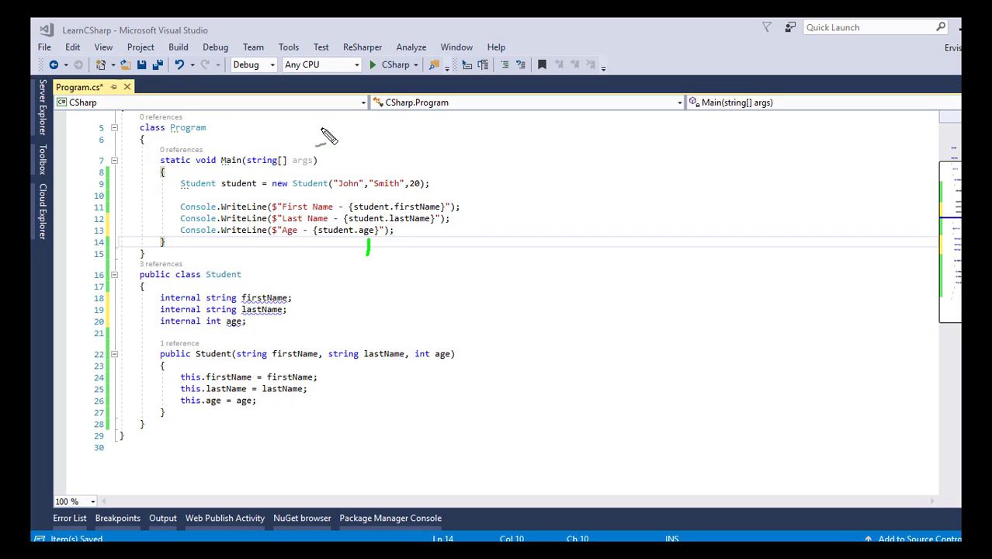